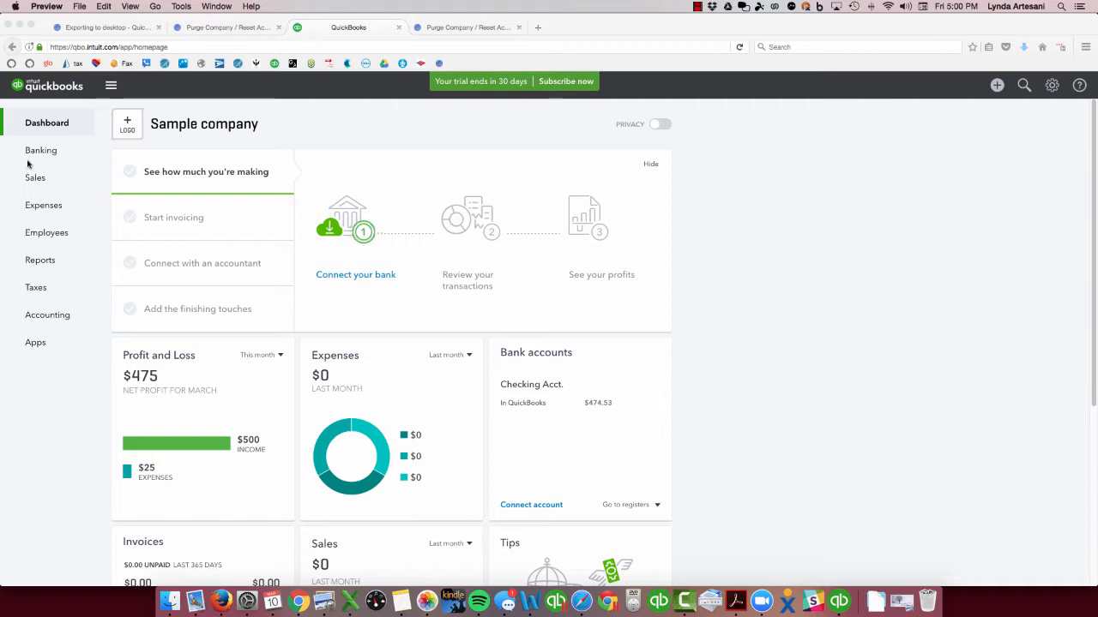
mouse_move(60, 139)
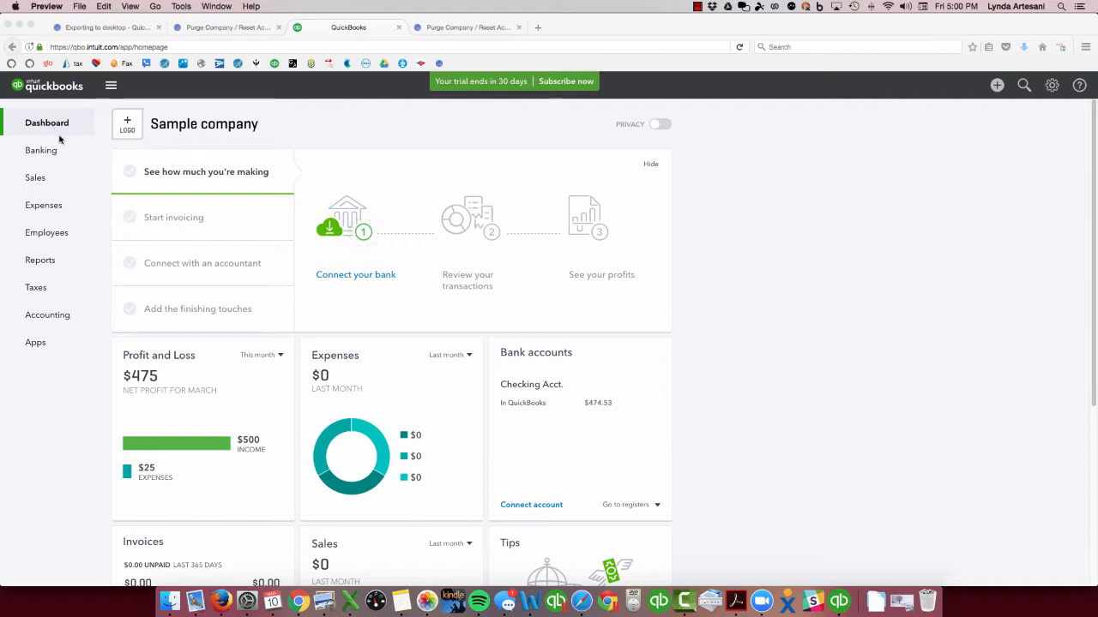
mouse_move(63, 381)
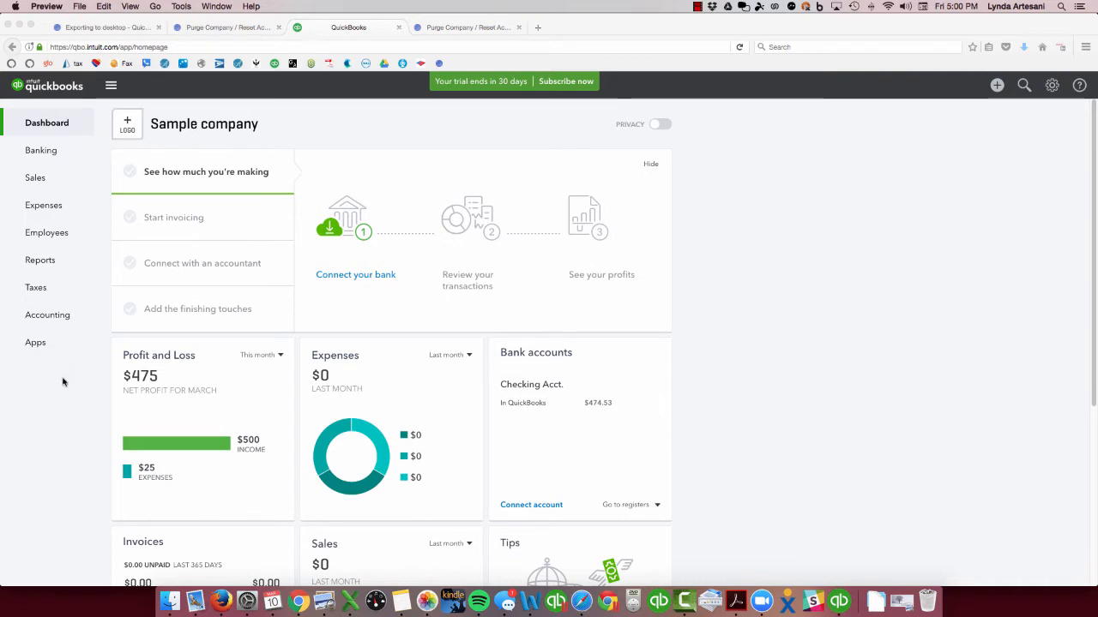
mouse_move(44, 407)
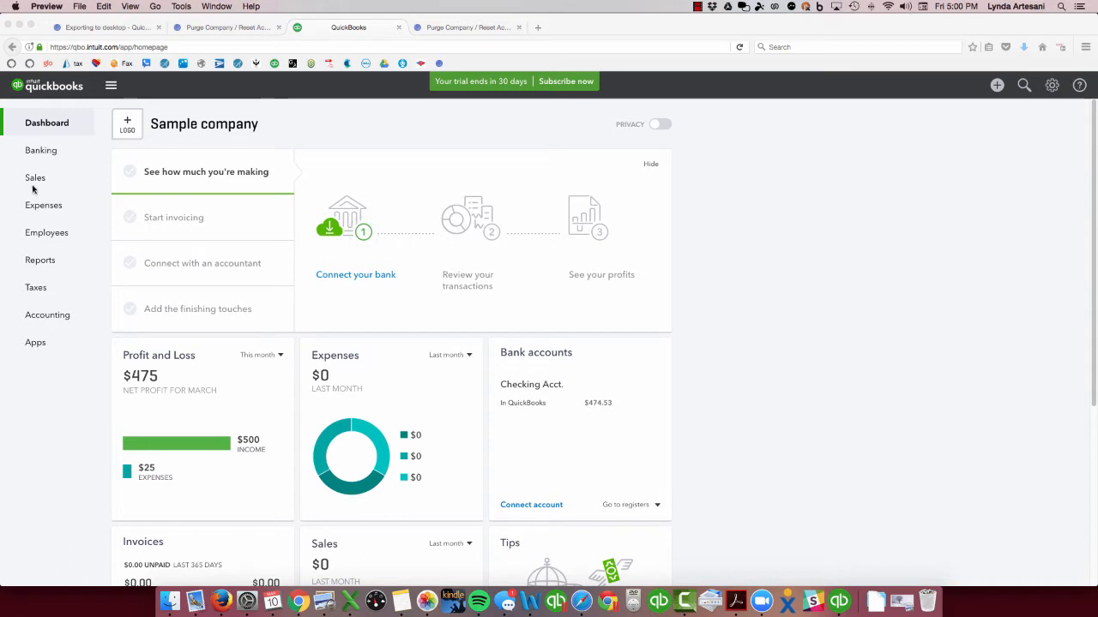
mouse_move(32, 217)
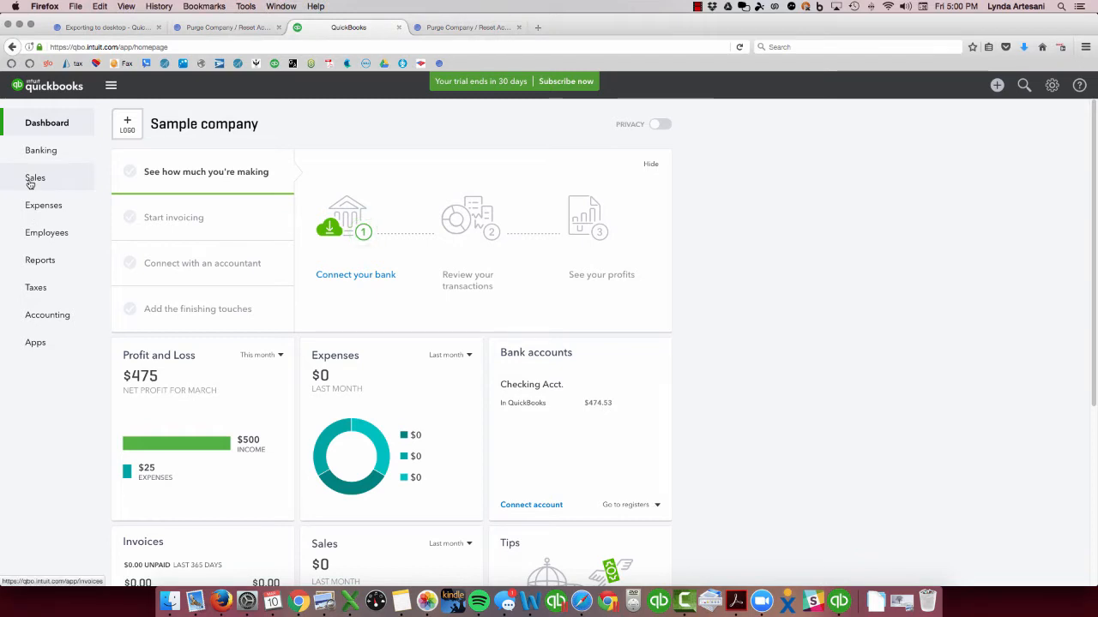
Review the one-customer Customers list, then the expenses showing a single $25.47 check
click(35, 177)
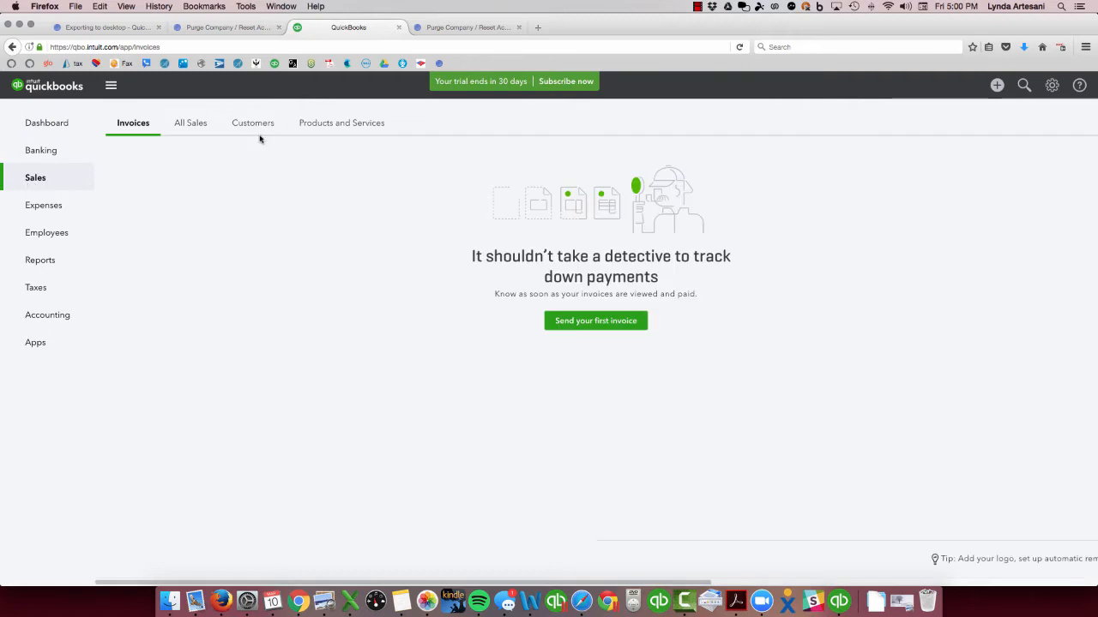
click(252, 122)
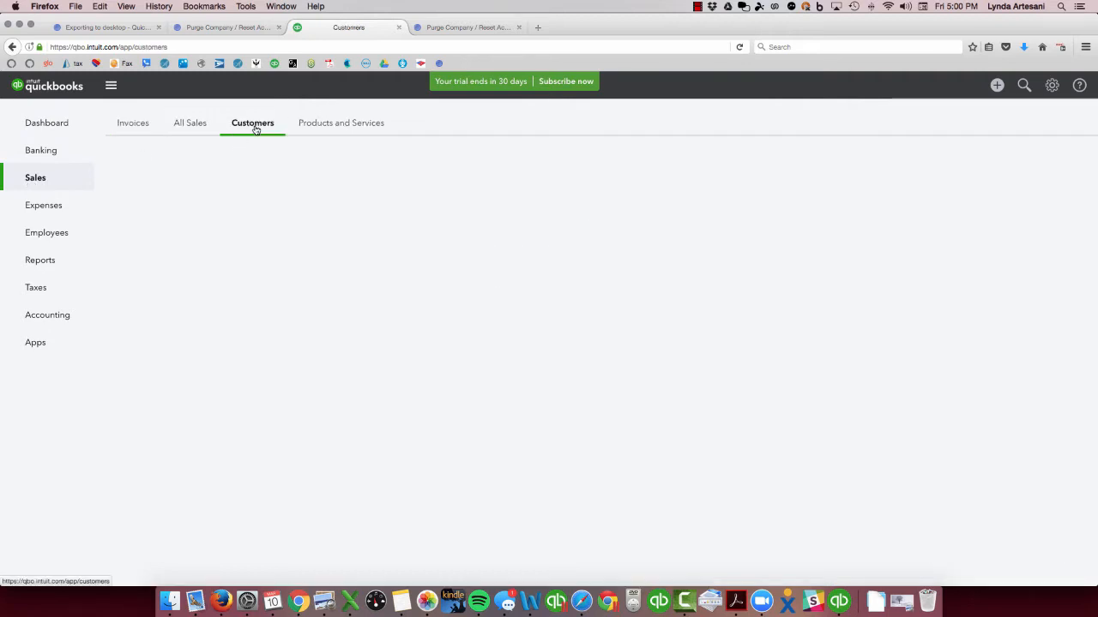
click(252, 123)
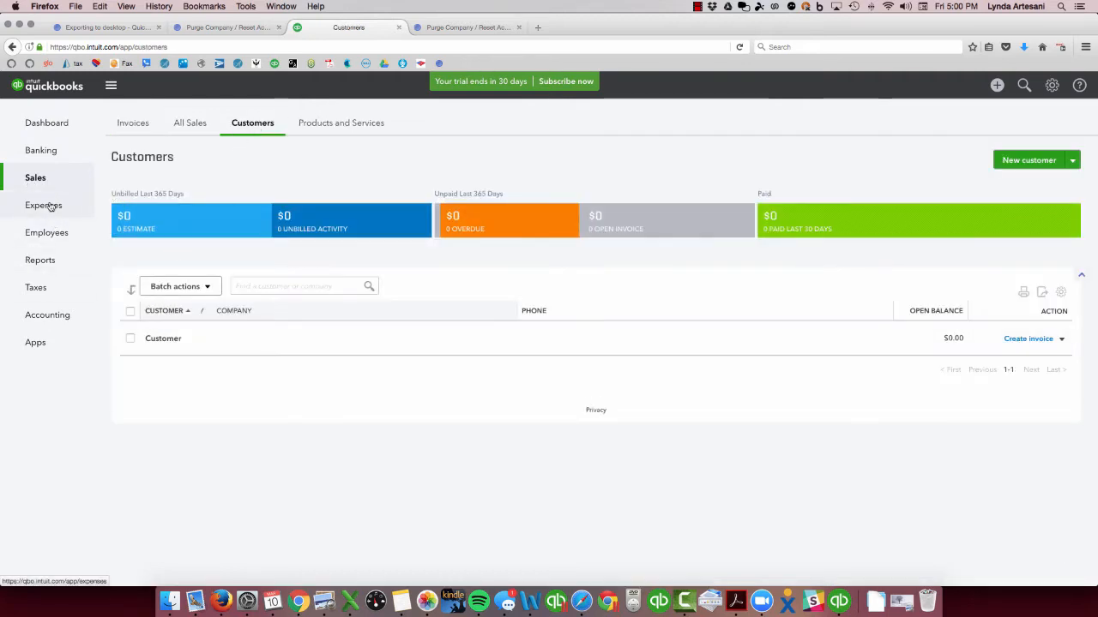
click(42, 205)
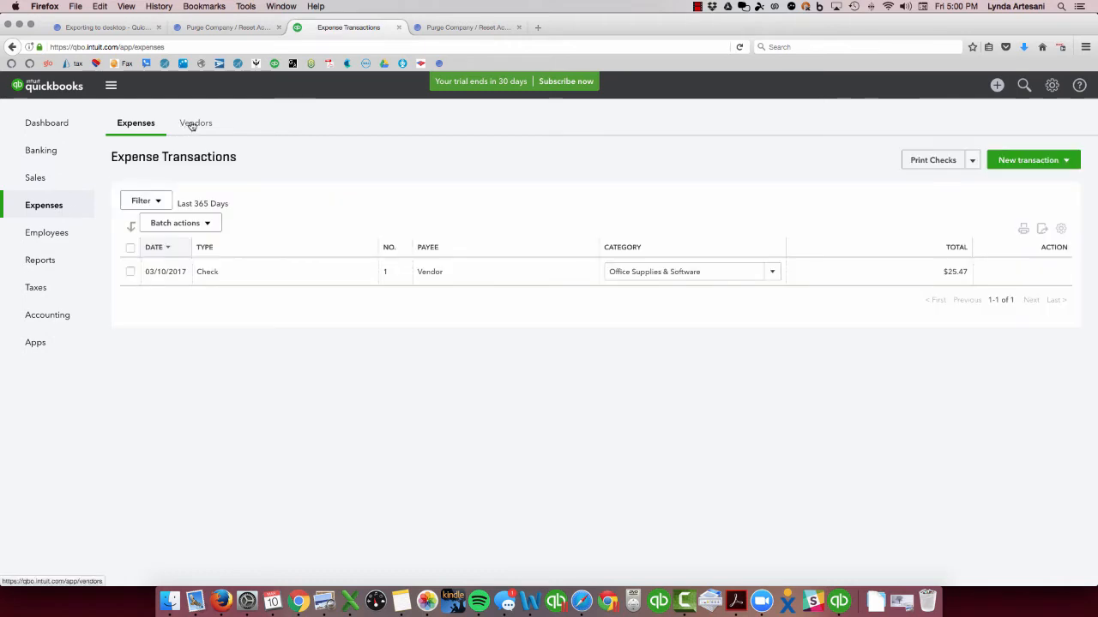
mouse_move(46, 128)
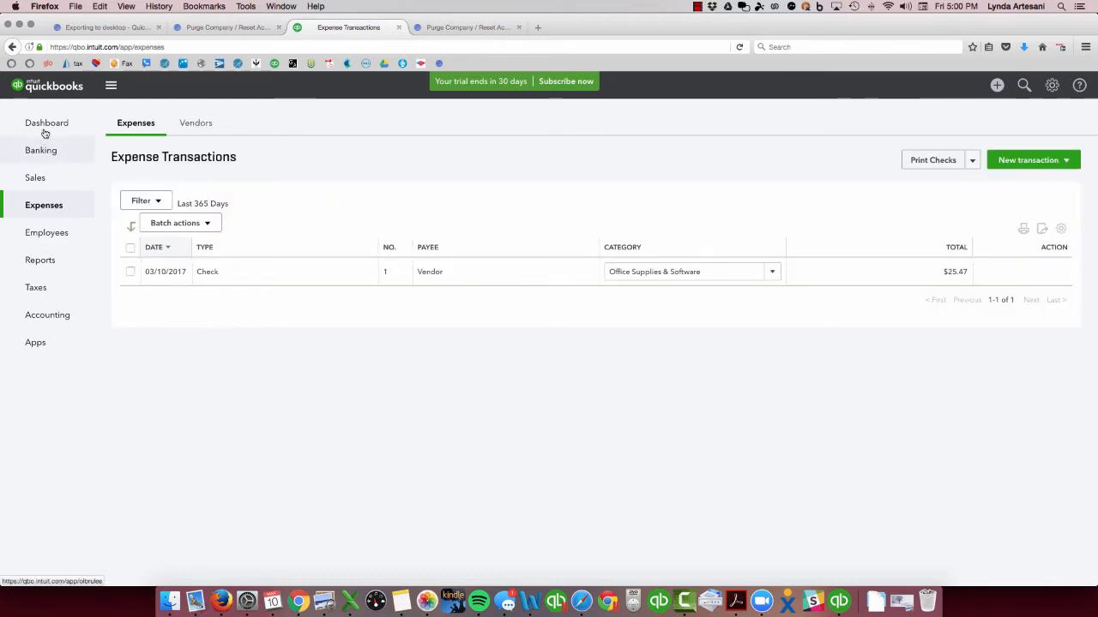
Return to the dashboard showing $475 net profit and $474.53 in Checking
click(46, 122)
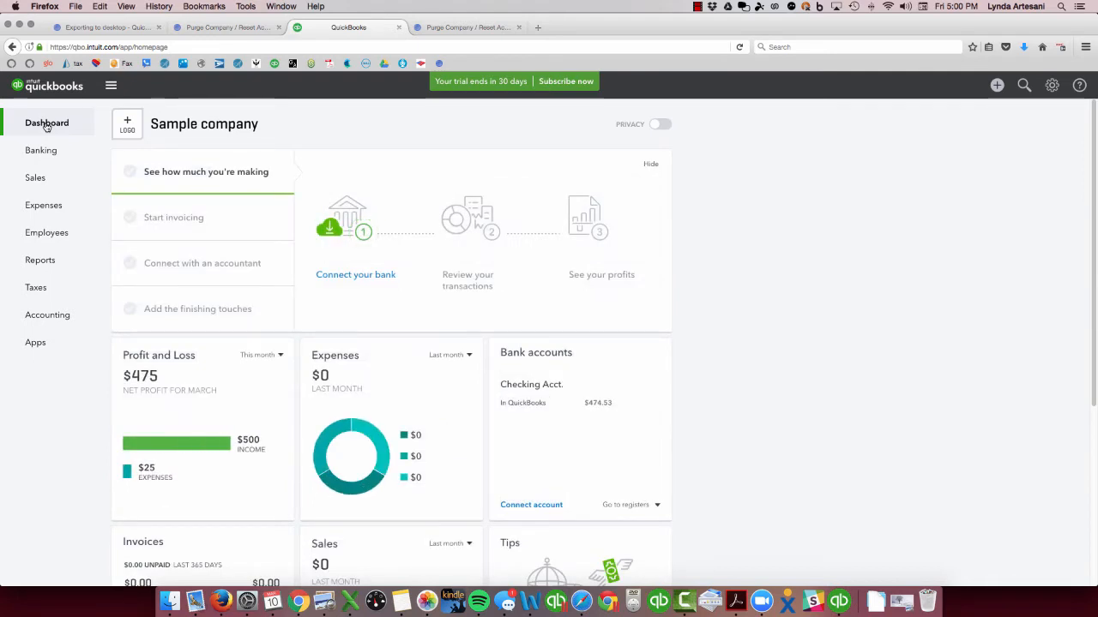
mouse_move(206, 421)
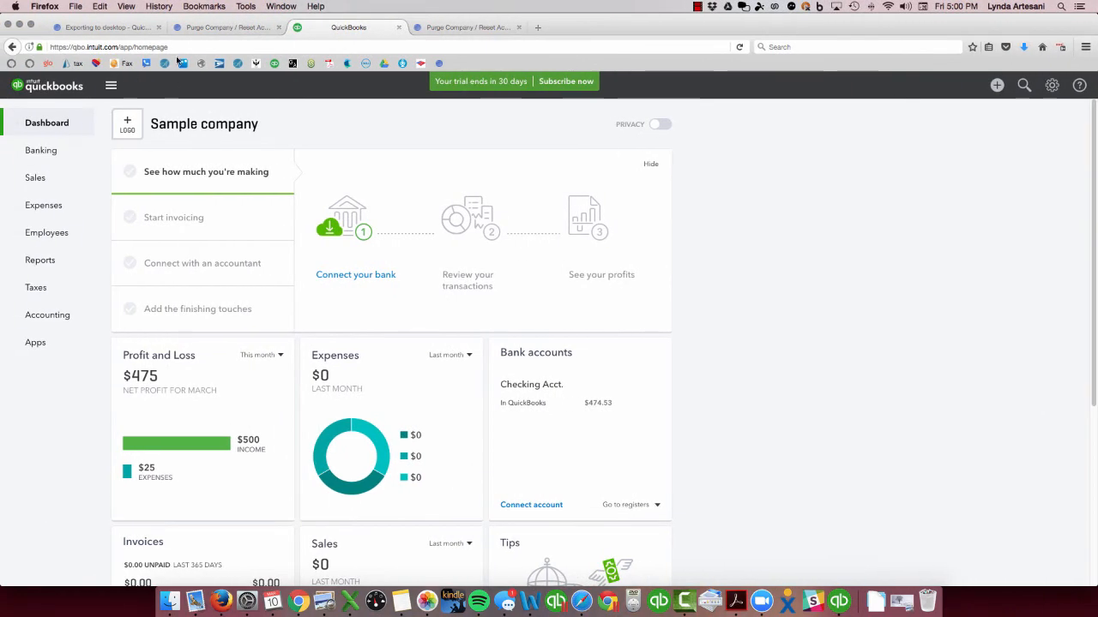
Append purgecompany to the URL and enter 'yes' to agree to the wipe
click(107, 47)
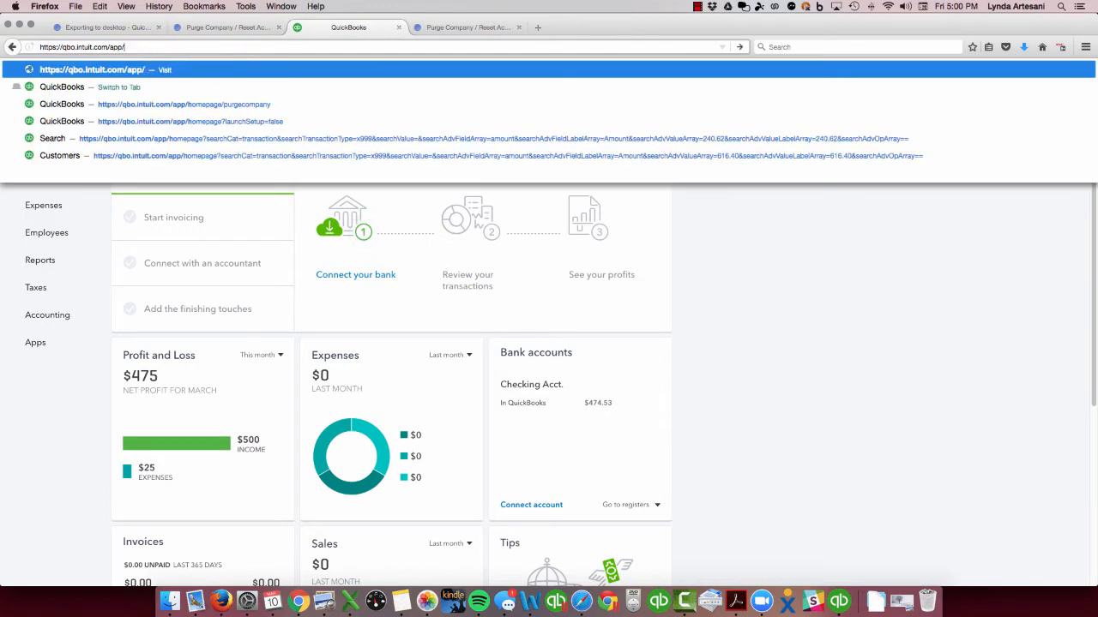
text(purgecompany)
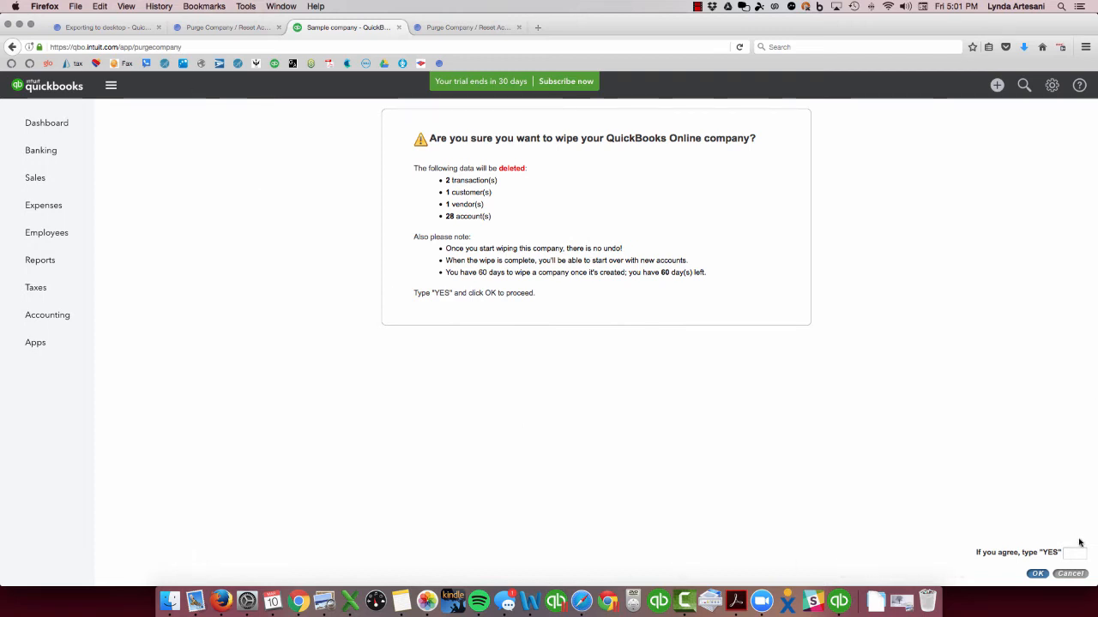
text(yes)
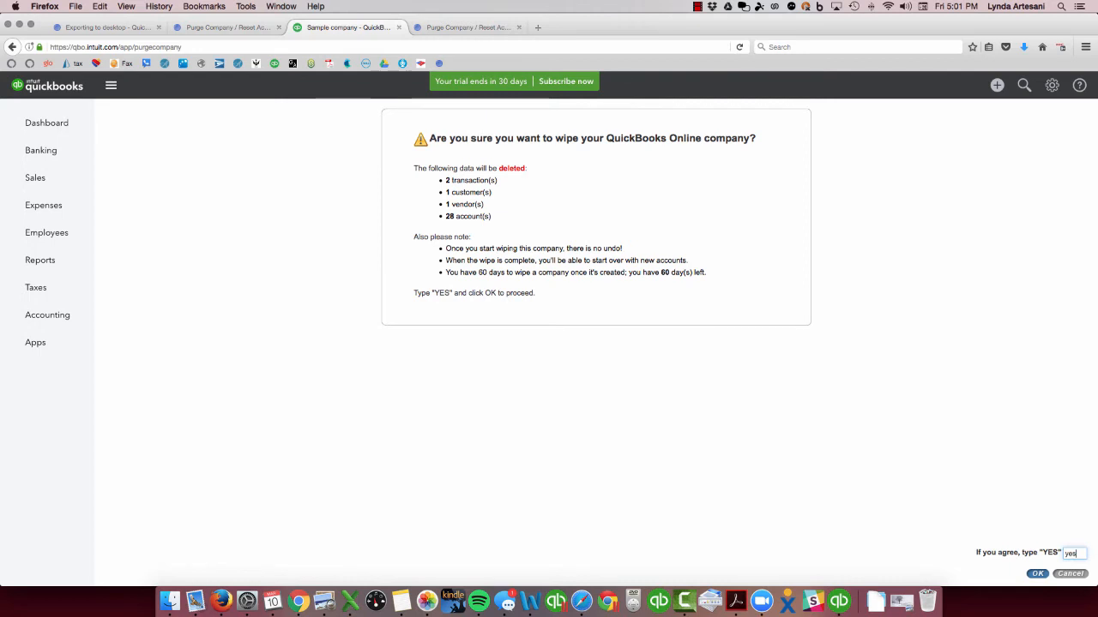
Confirm, choose Legal Services with an empty chart of accounts, and wipe the data
click(1037, 574)
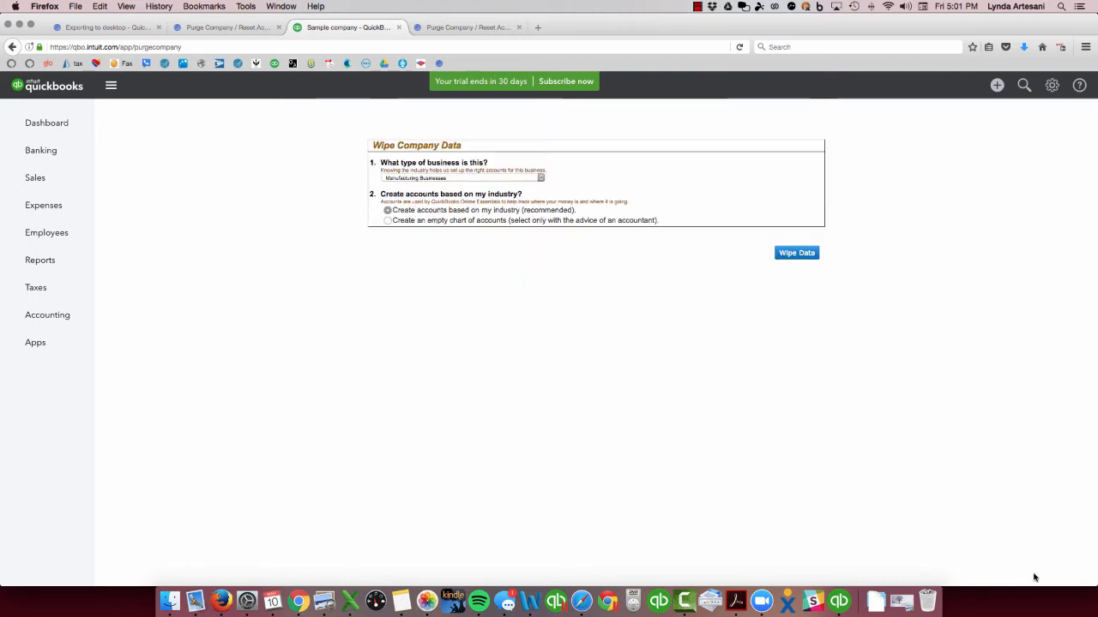
mouse_move(467, 194)
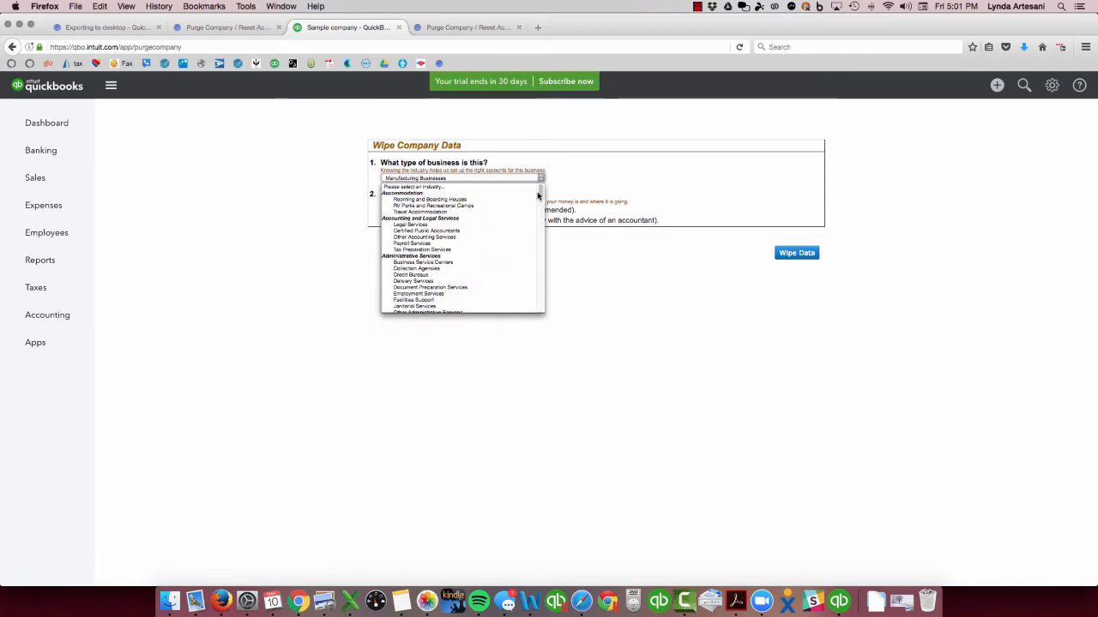
mouse_move(410, 225)
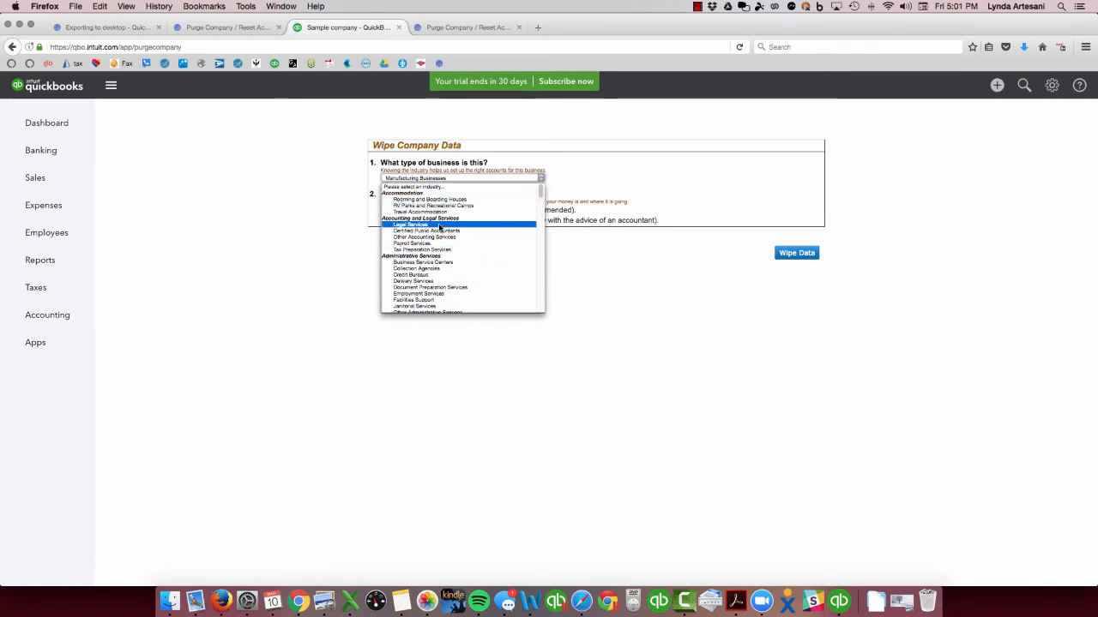
click(410, 224)
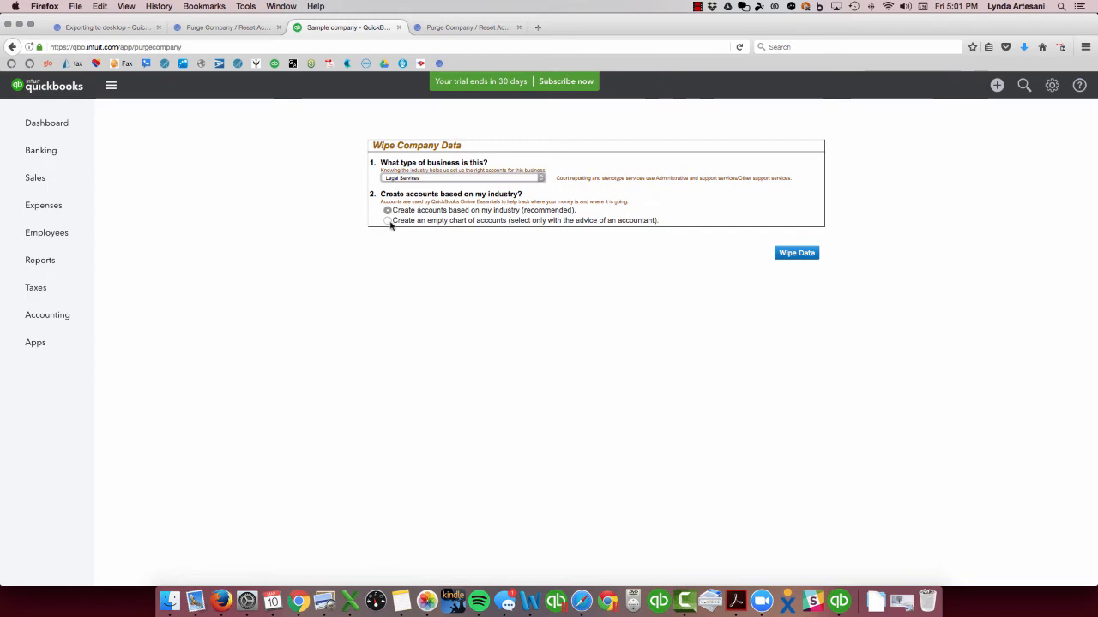
click(387, 221)
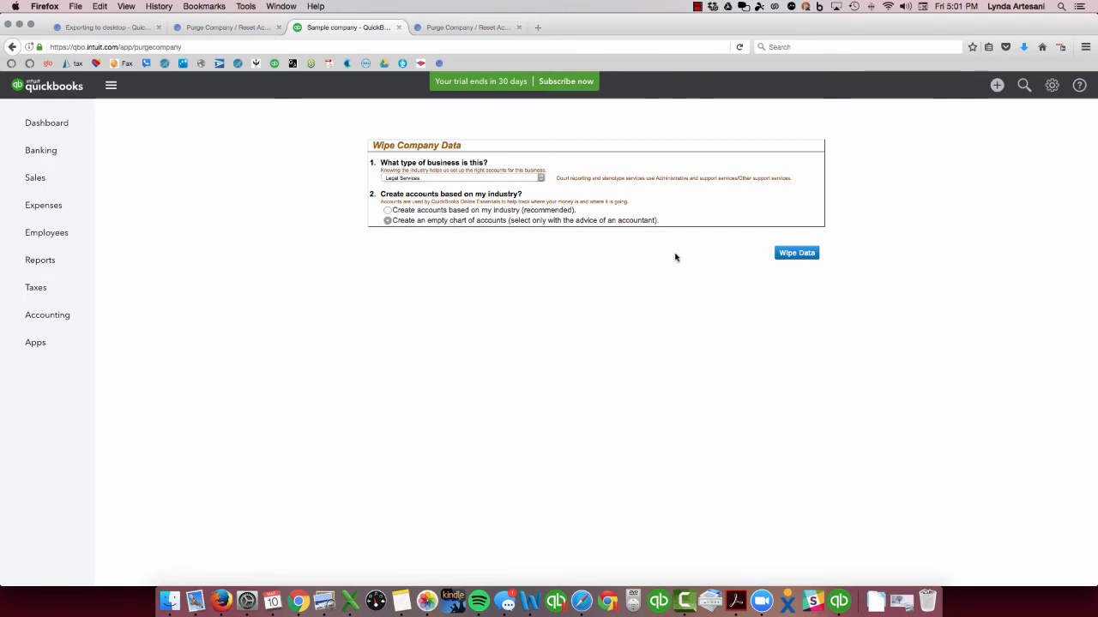
click(796, 253)
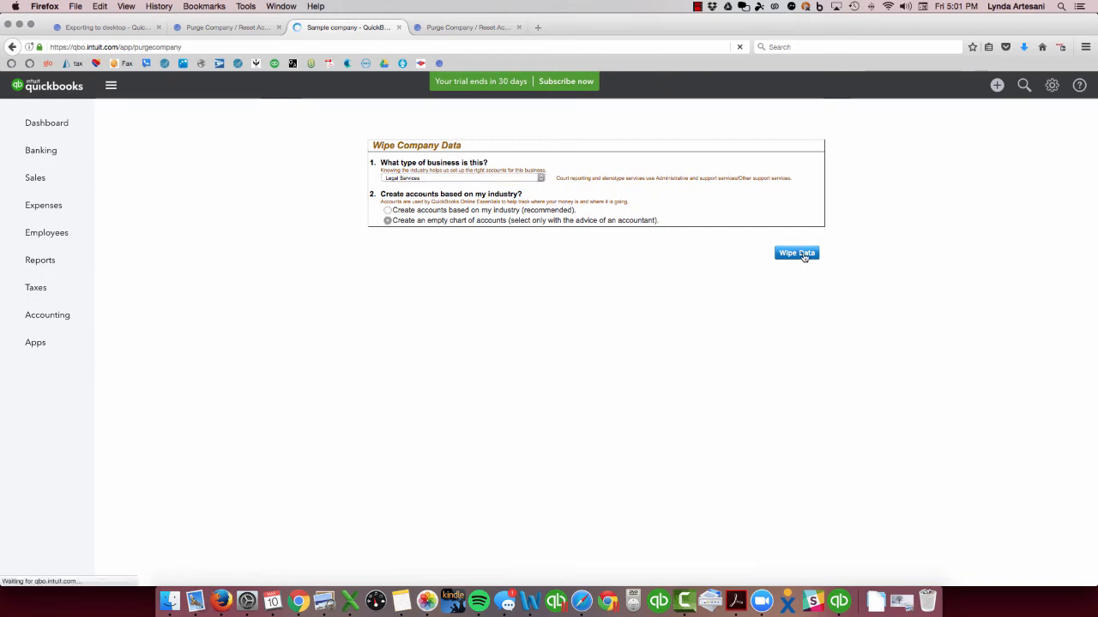
click(796, 253)
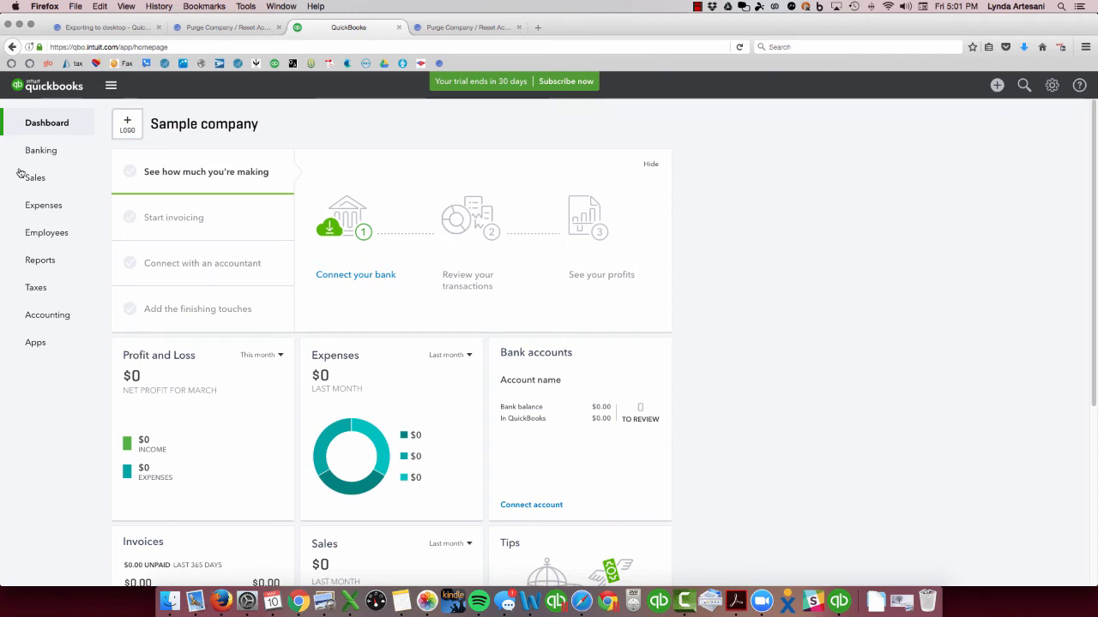
click(35, 178)
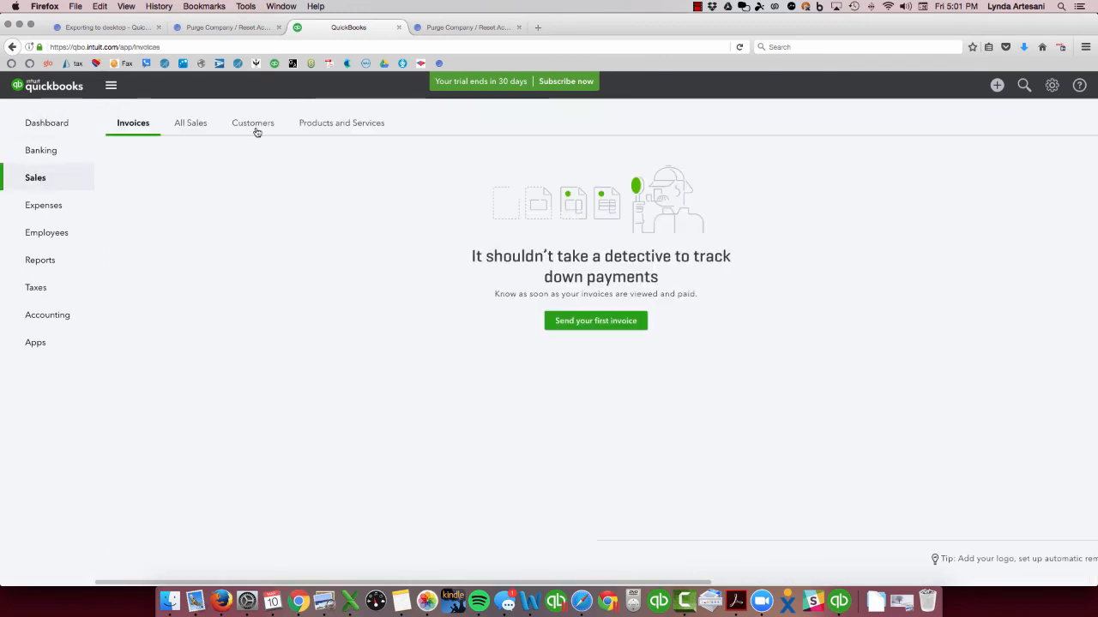
click(252, 122)
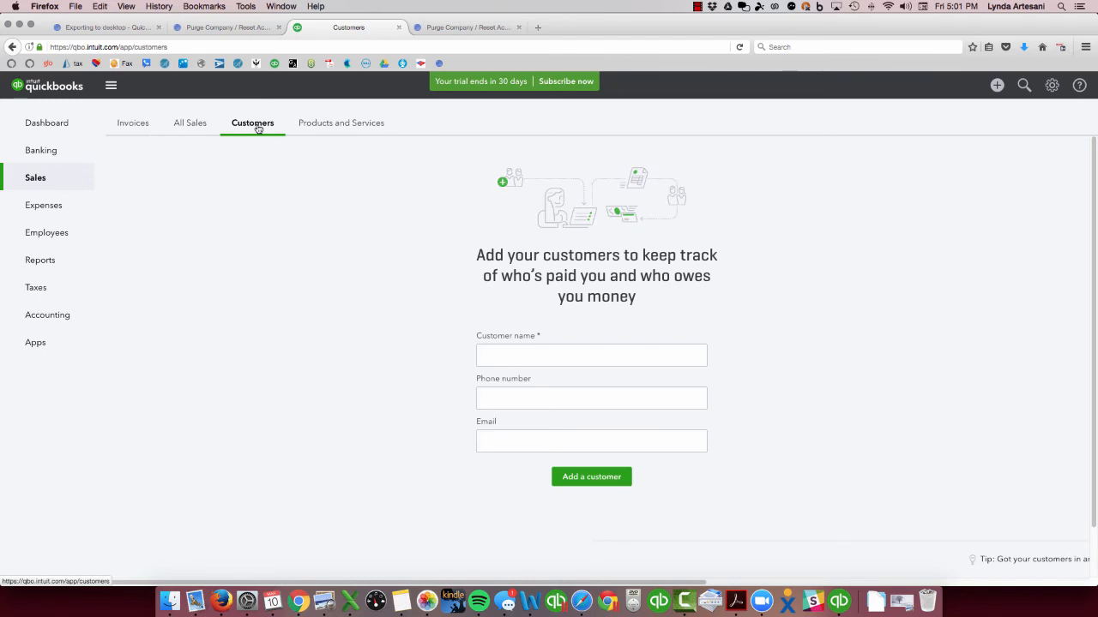
mouse_move(47, 232)
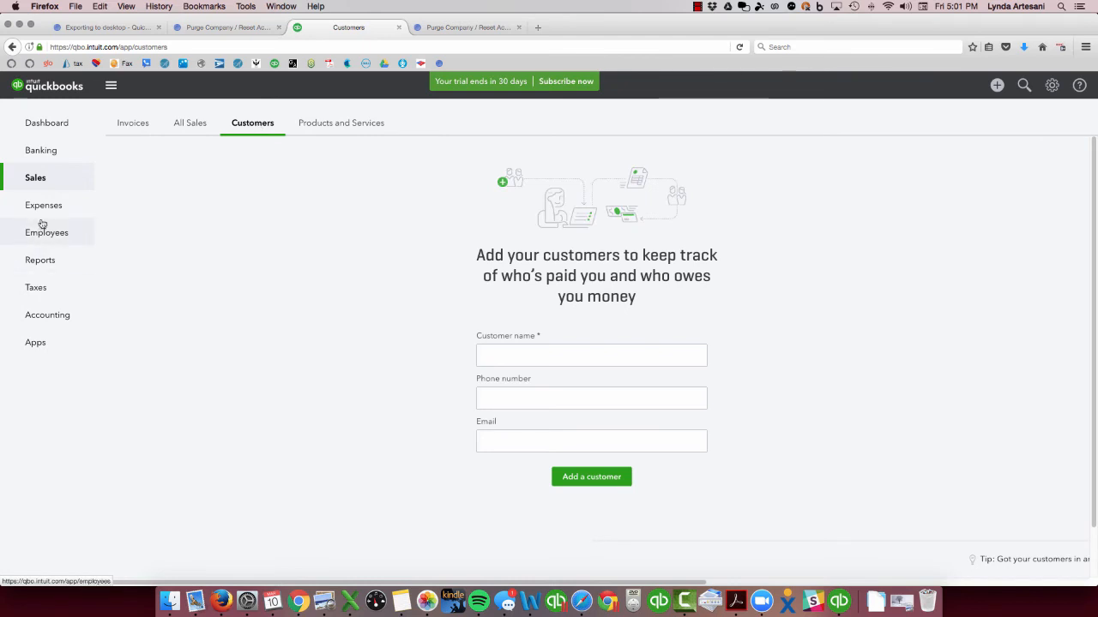
click(43, 205)
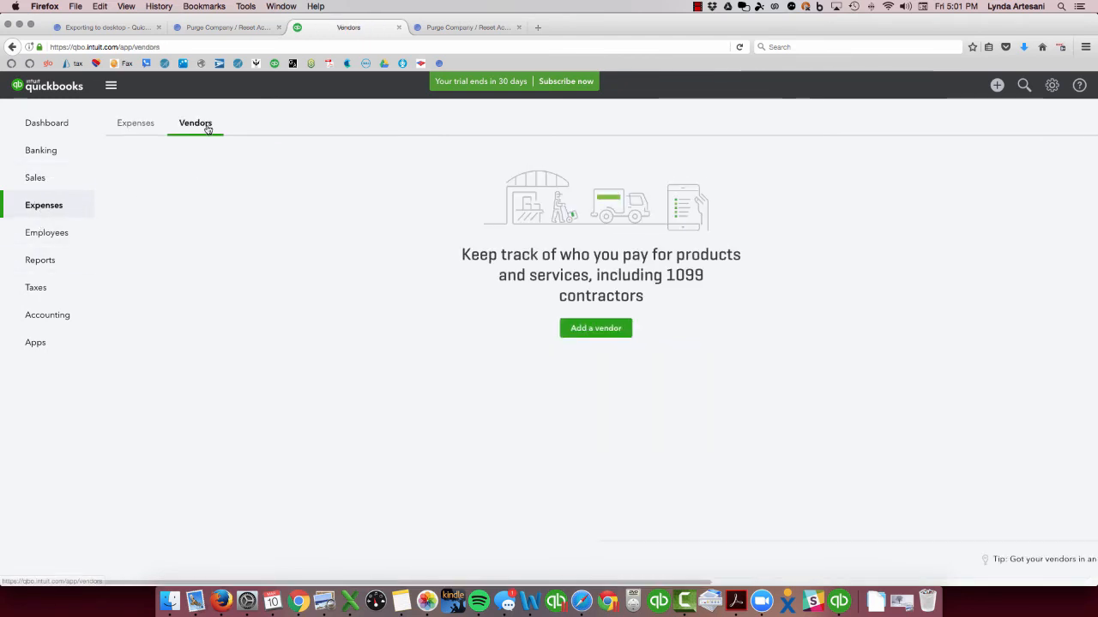
click(46, 123)
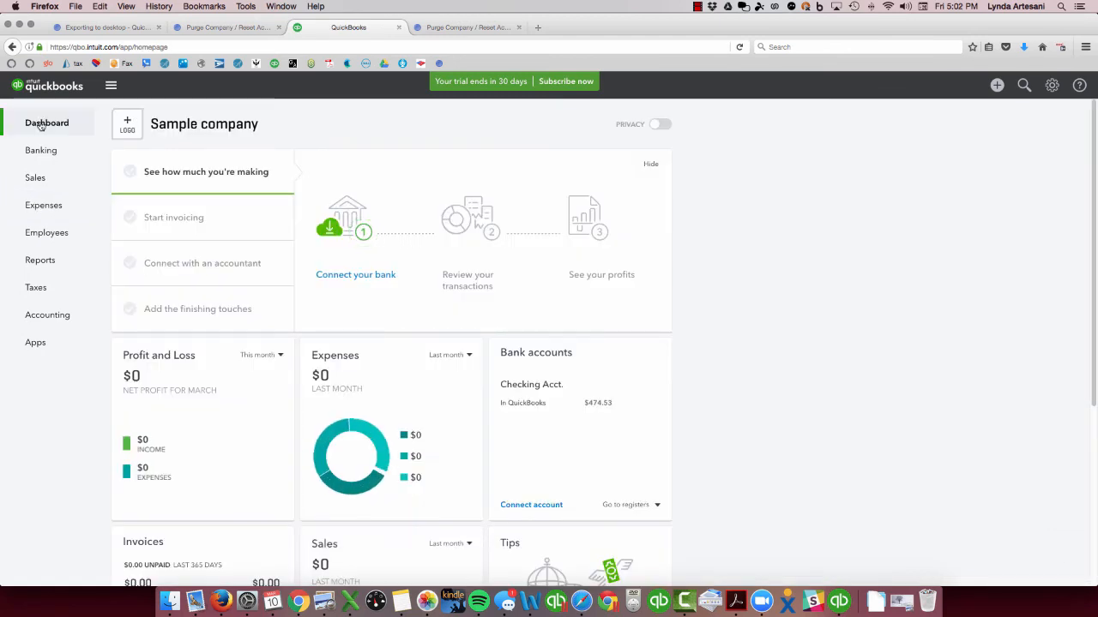